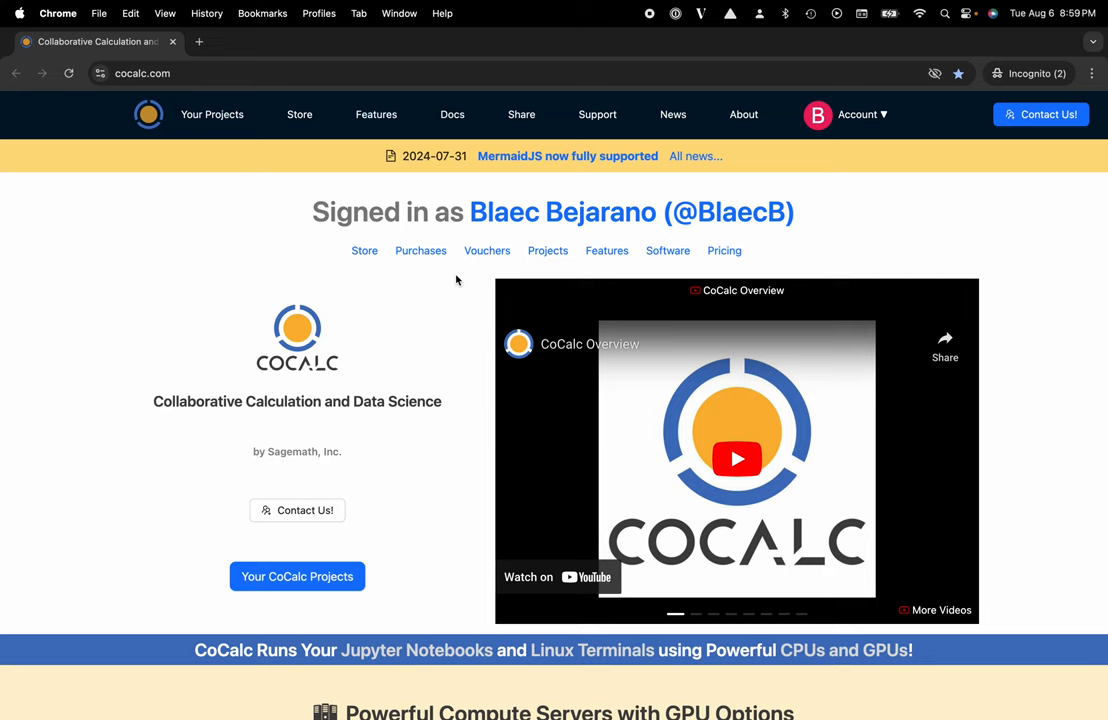
Step: Bring up the list of your CoCalc projects
click(212, 114)
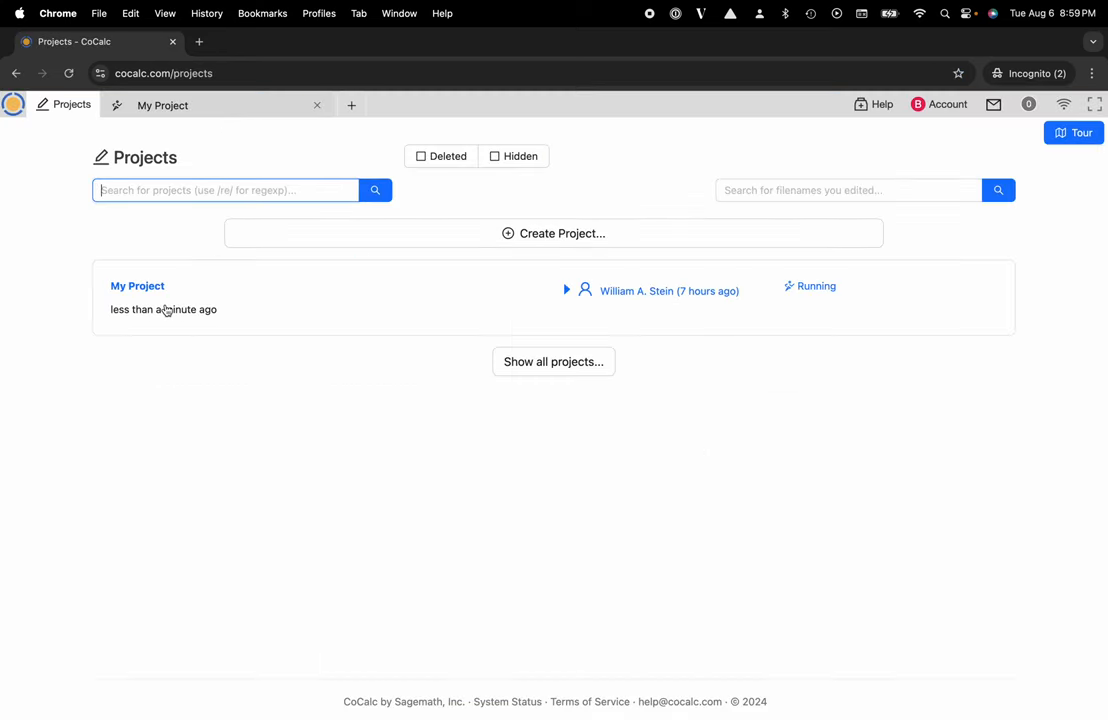
mouse_move(272, 232)
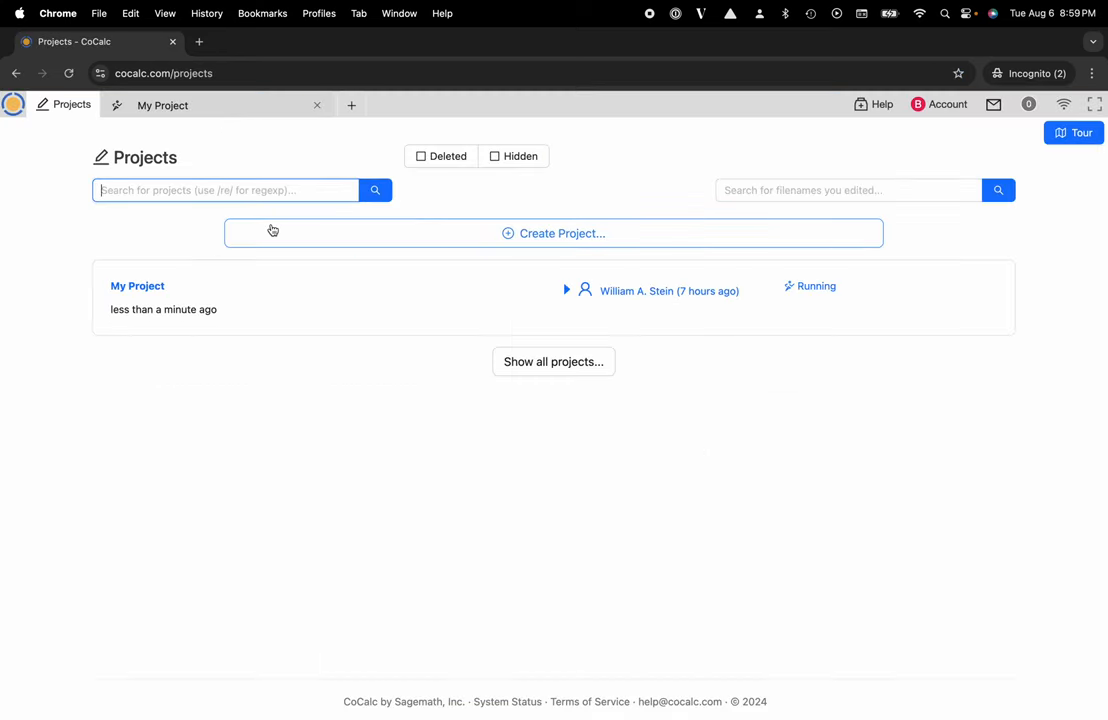
Step: Open My Project's files and launch VS Code on its home folder in a new tab
click(136, 286)
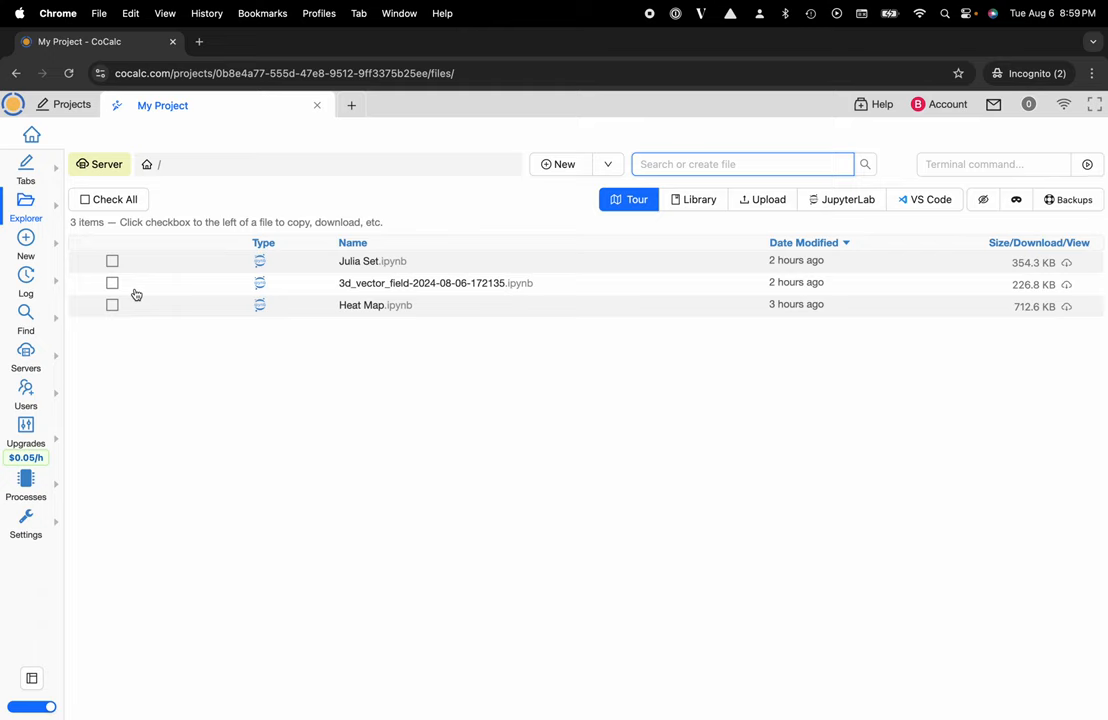
mouse_move(914, 216)
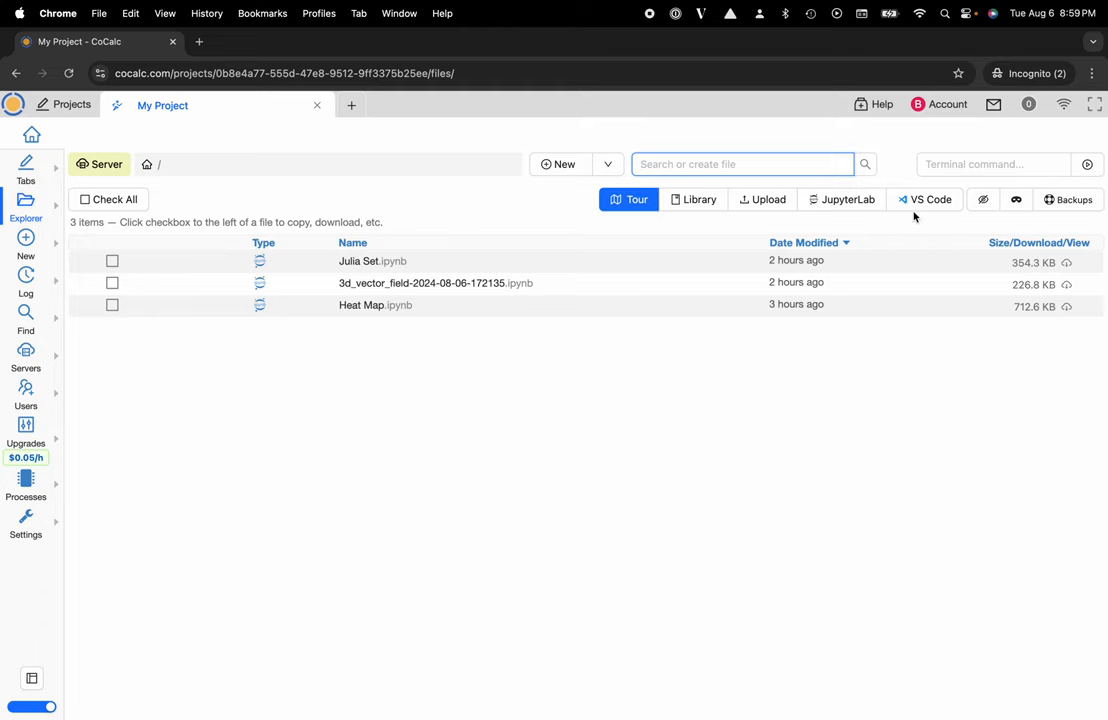
mouse_move(916, 200)
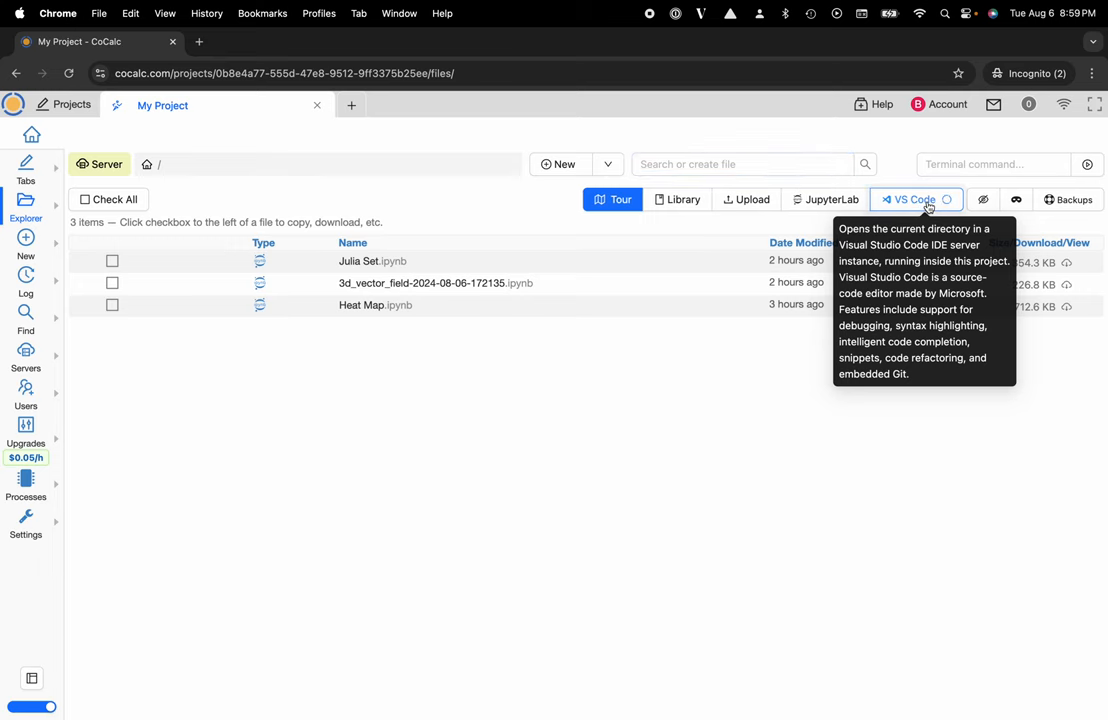
click(912, 200)
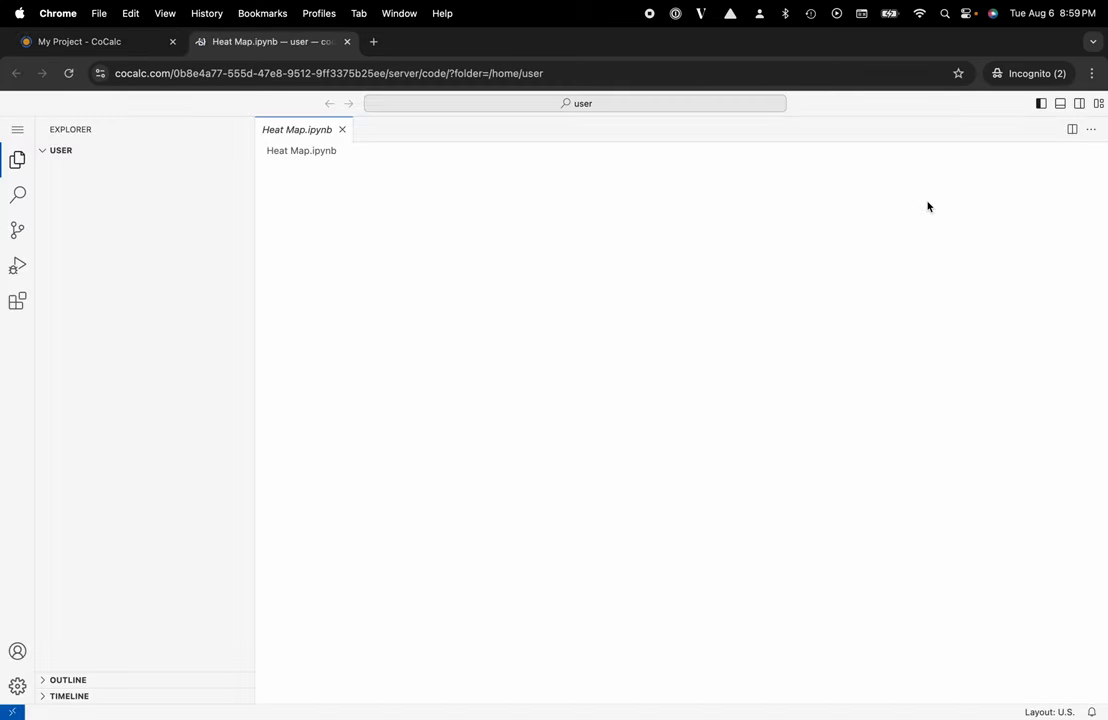